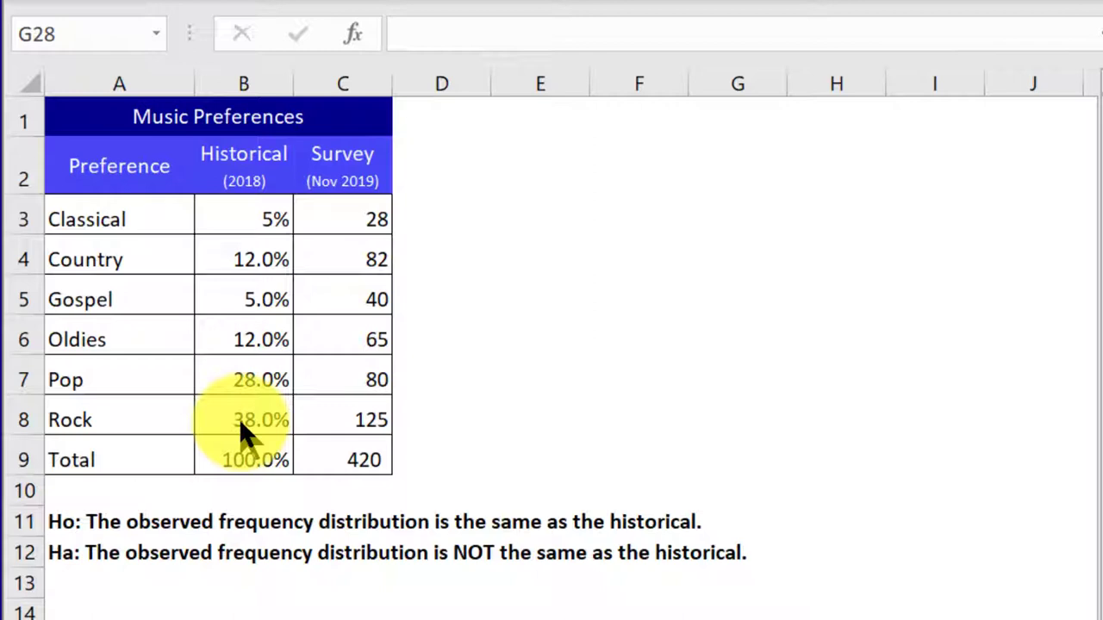
pyautogui.moveTo(276, 215)
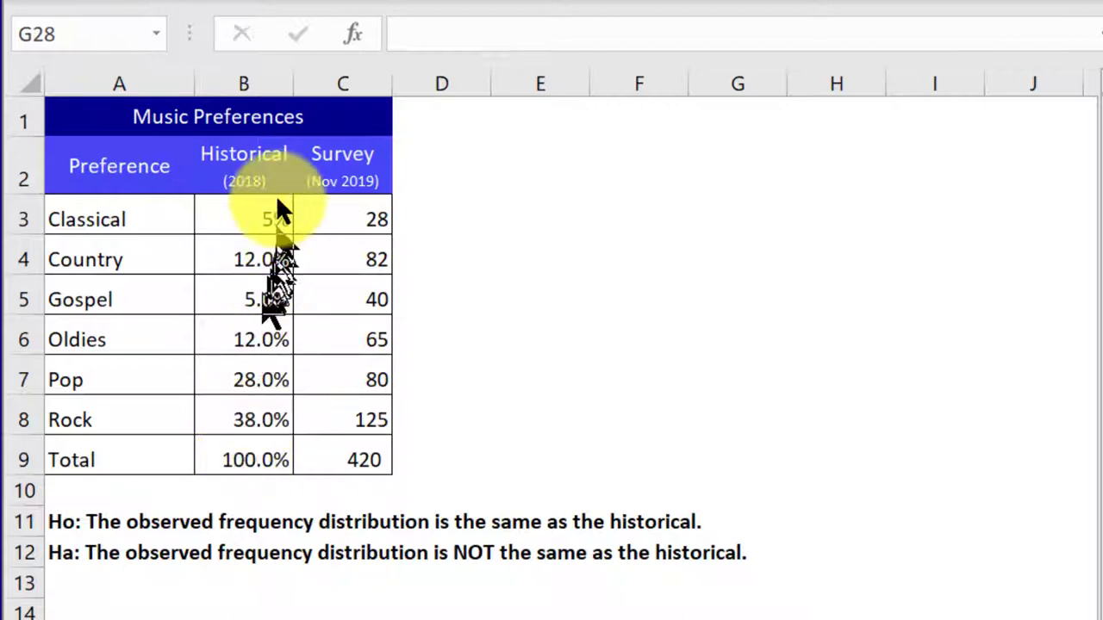
pyautogui.moveTo(343, 224)
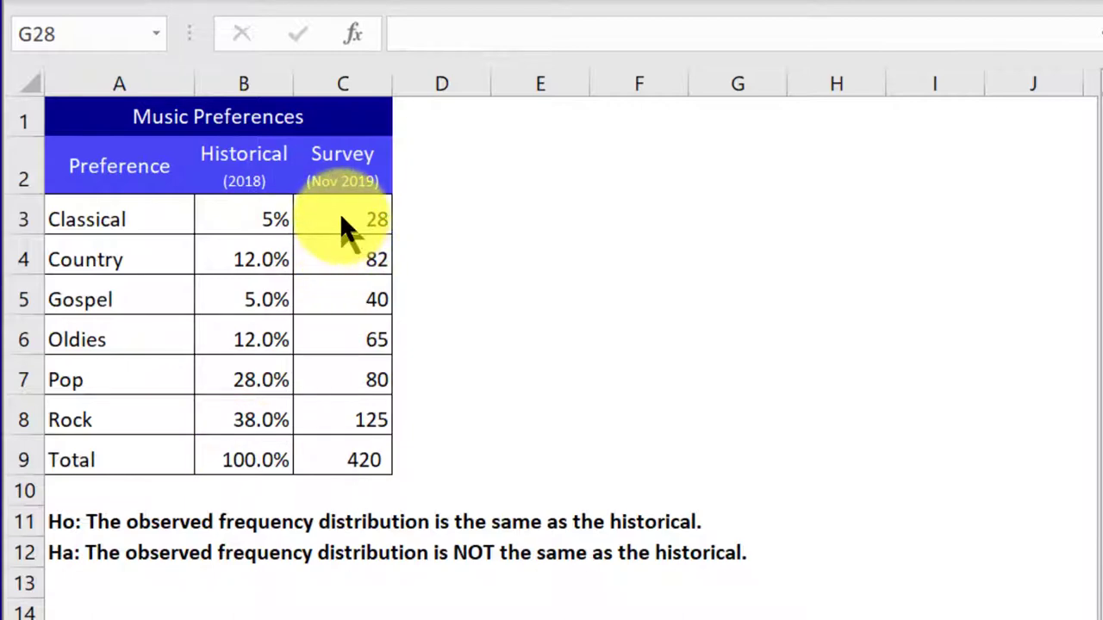
pyautogui.moveTo(357, 220)
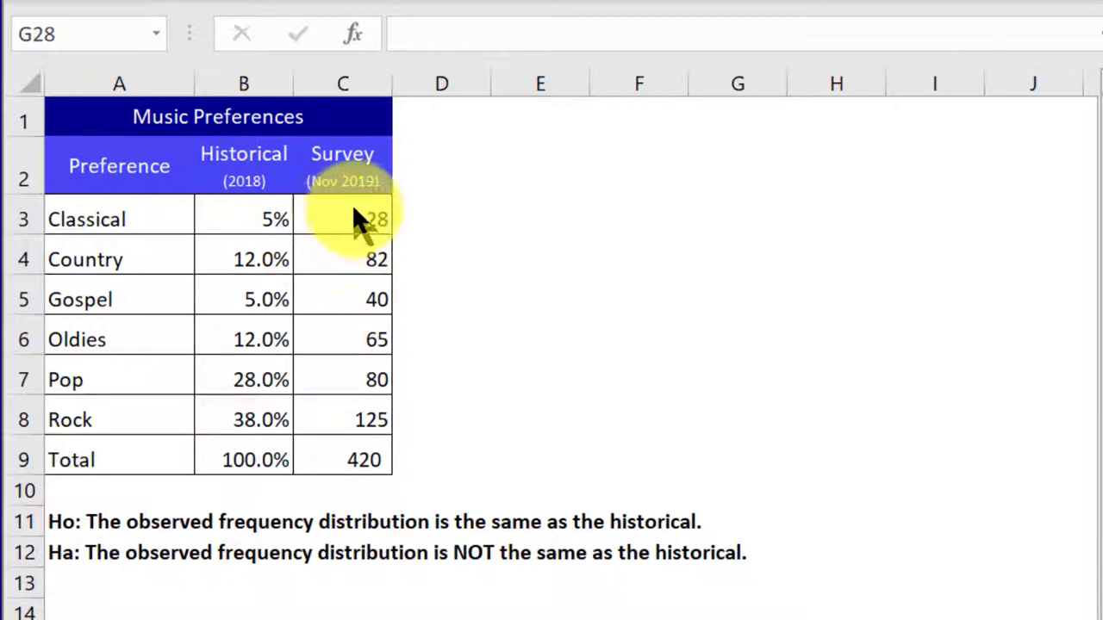
pyautogui.moveTo(375, 435)
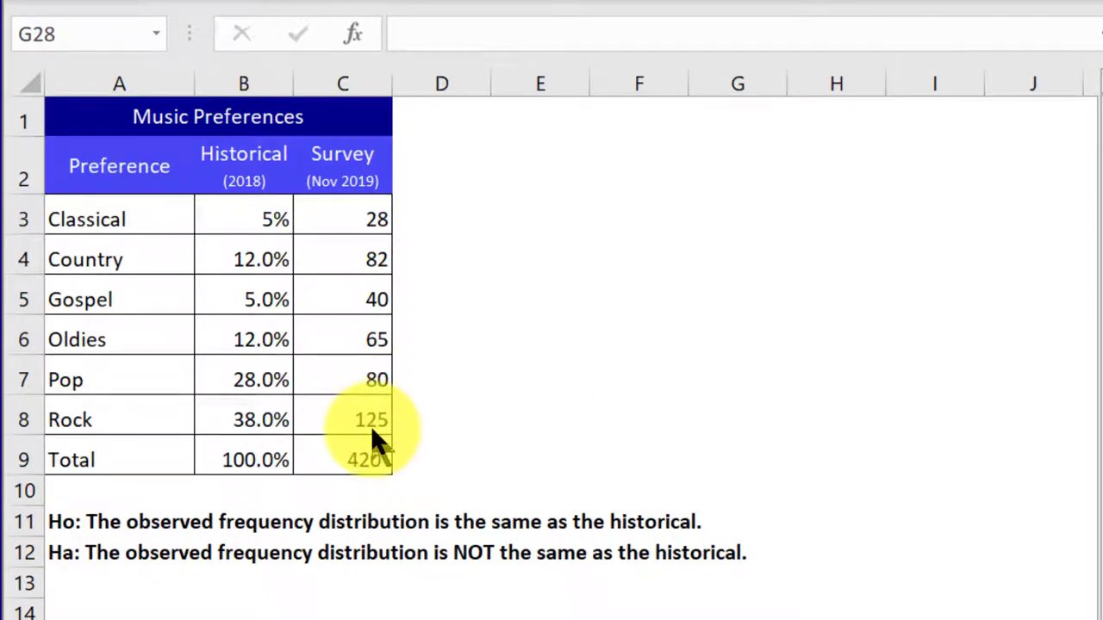
pyautogui.moveTo(361, 250)
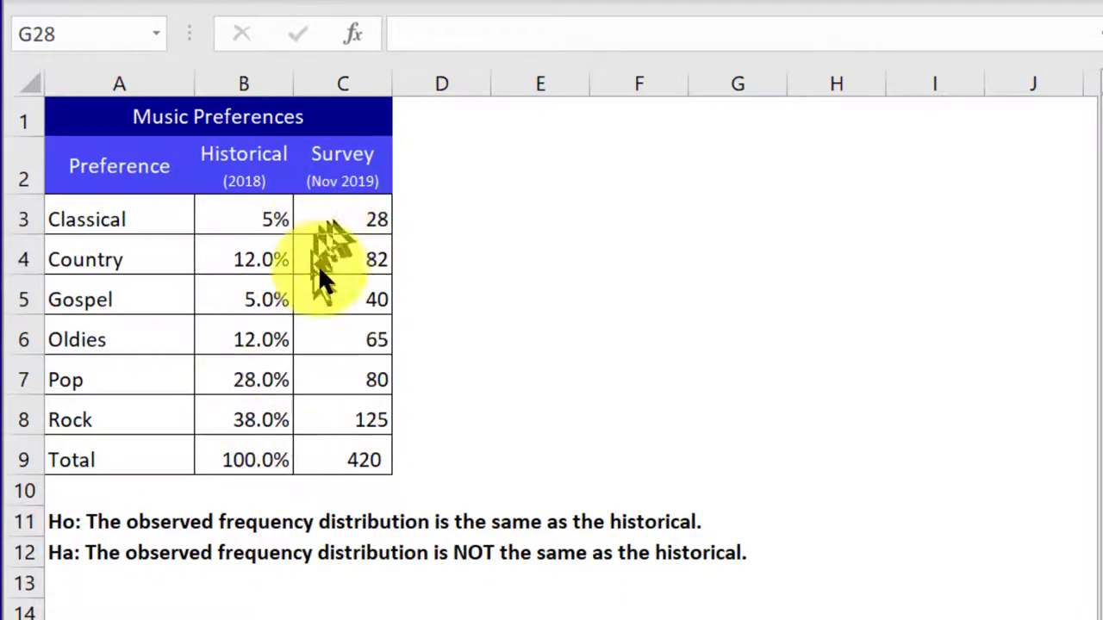
pyautogui.moveTo(336, 250)
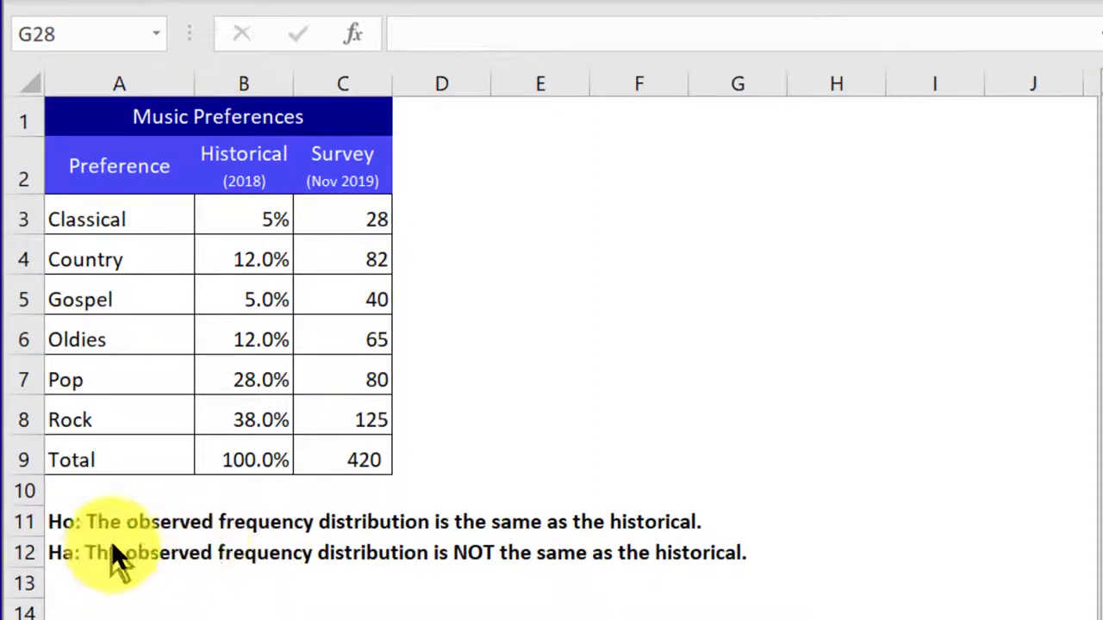
pyautogui.moveTo(719, 564)
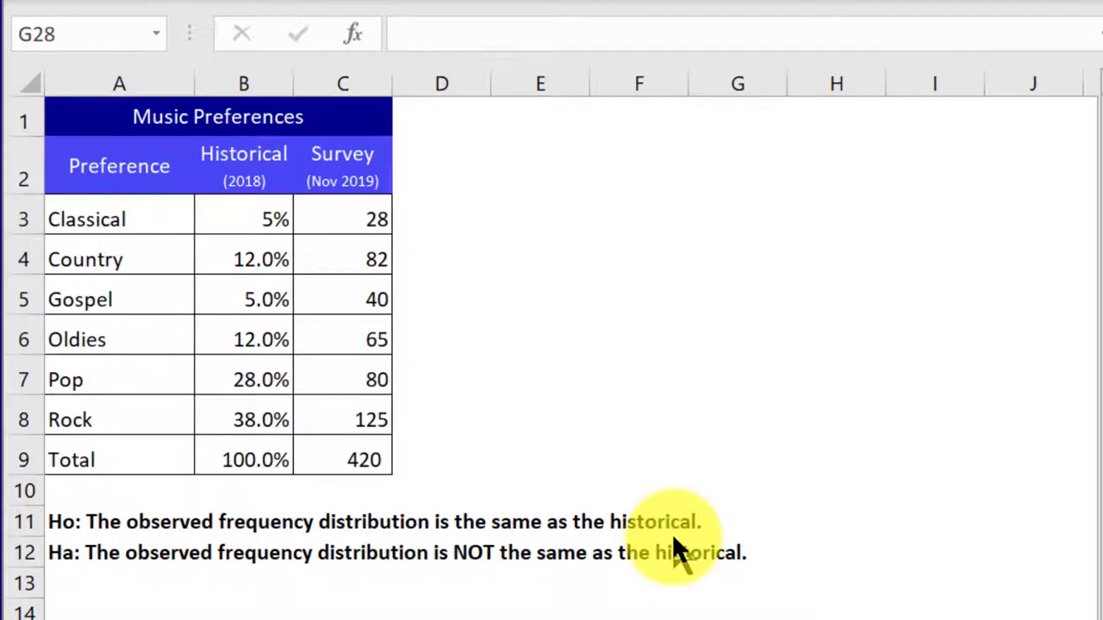
pyautogui.moveTo(134, 582)
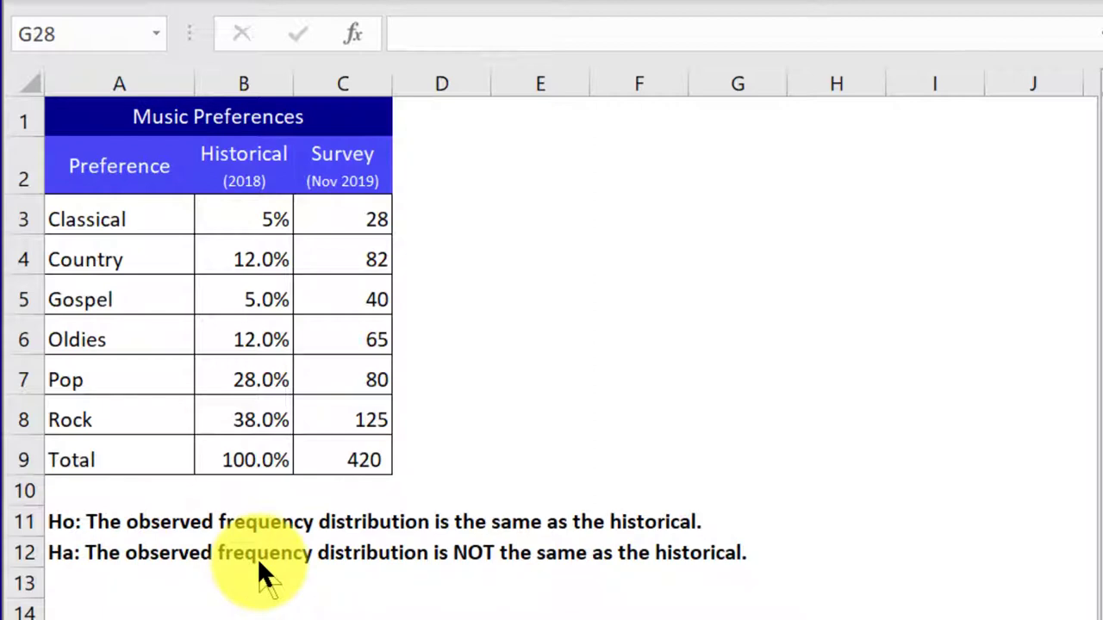
pyautogui.moveTo(543, 590)
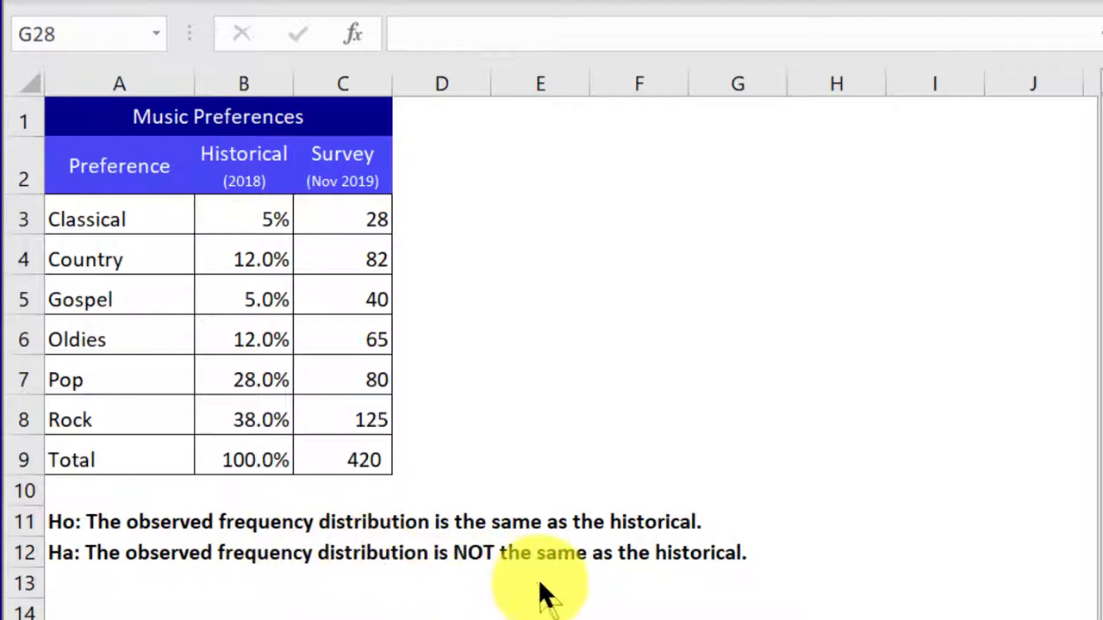
pyautogui.moveTo(689, 608)
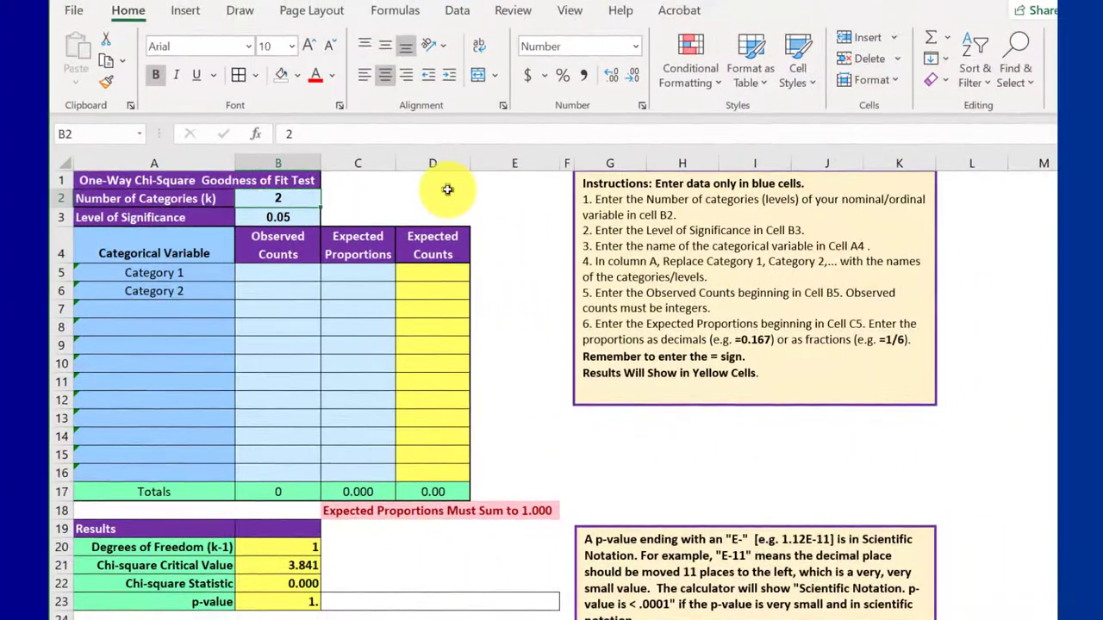
pyautogui.moveTo(810, 404)
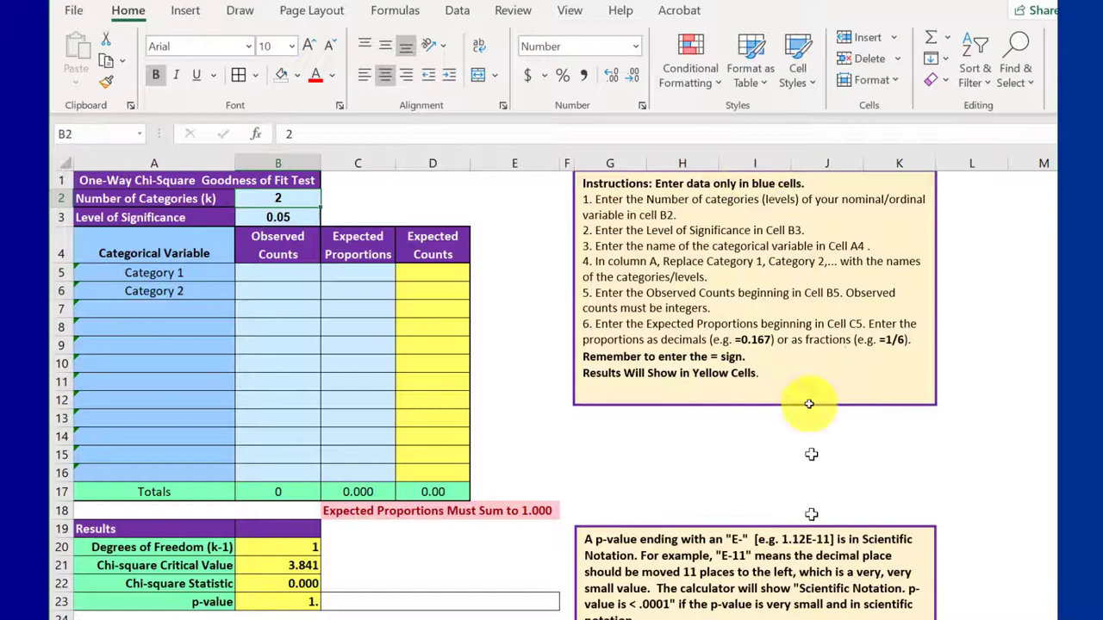
pyautogui.moveTo(465, 180)
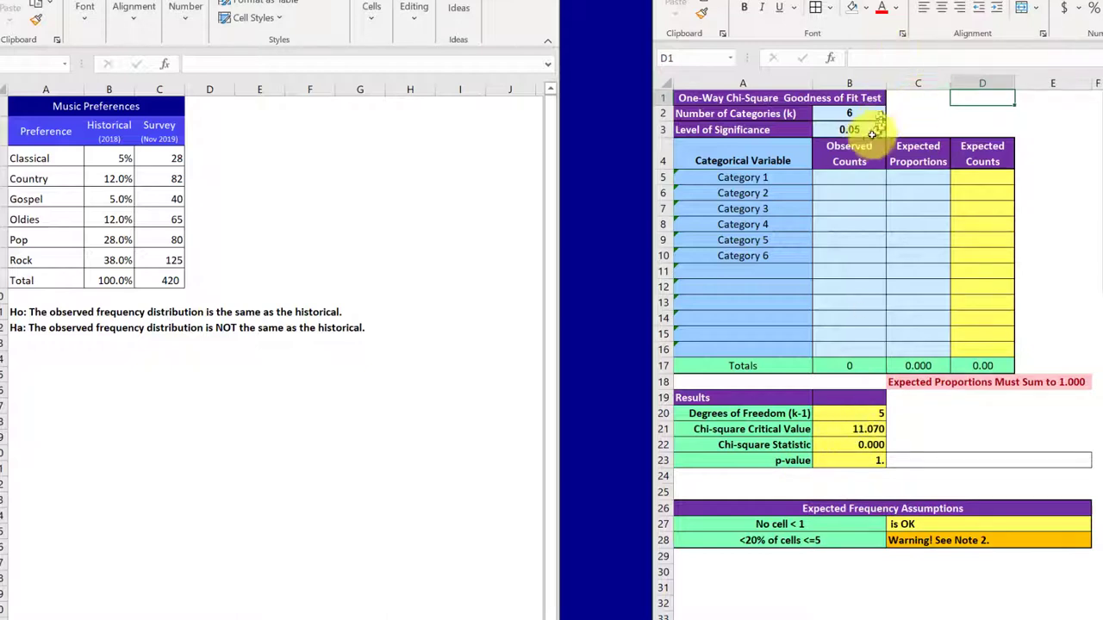
pyautogui.moveTo(870, 129)
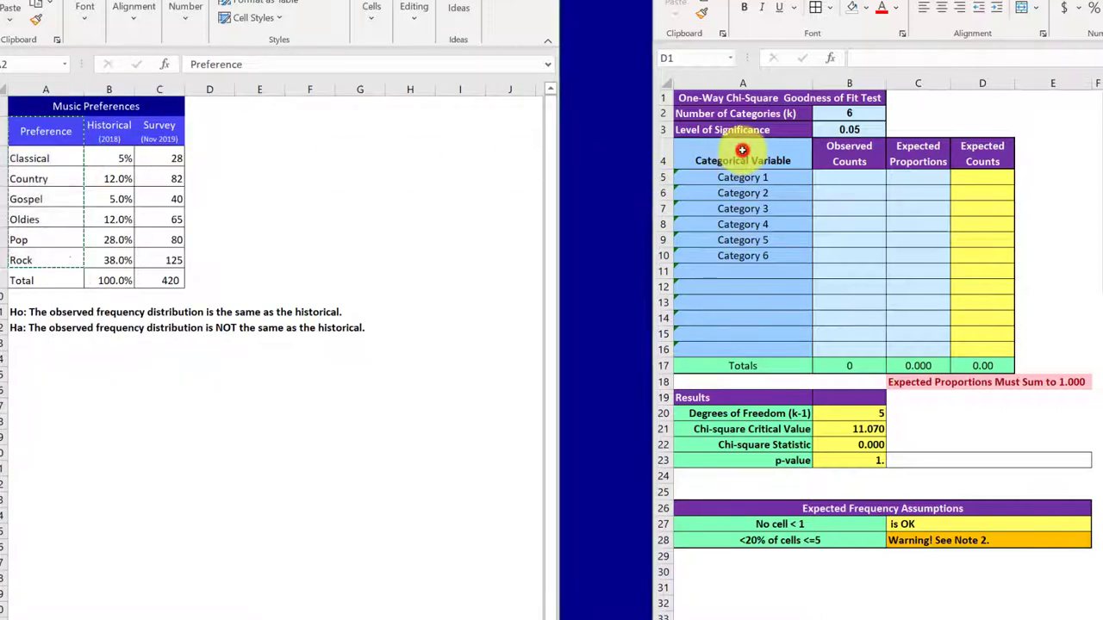
# - Paste the Preference heading and six genre names as values into A4 of the calculator
pyautogui.rightClick(742, 161)
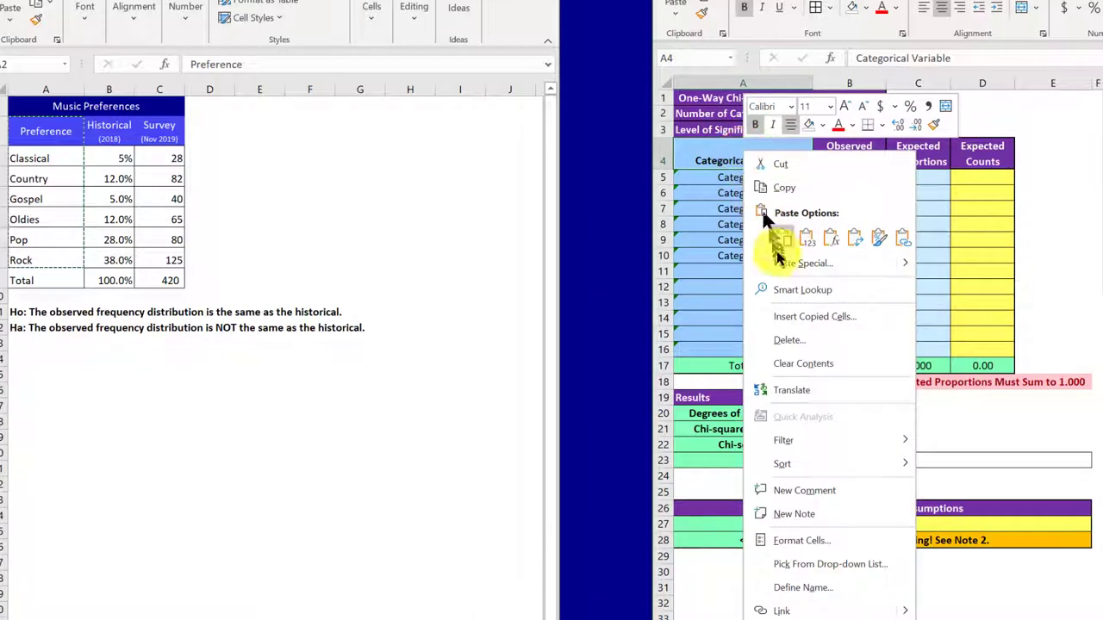
pyautogui.click(784, 237)
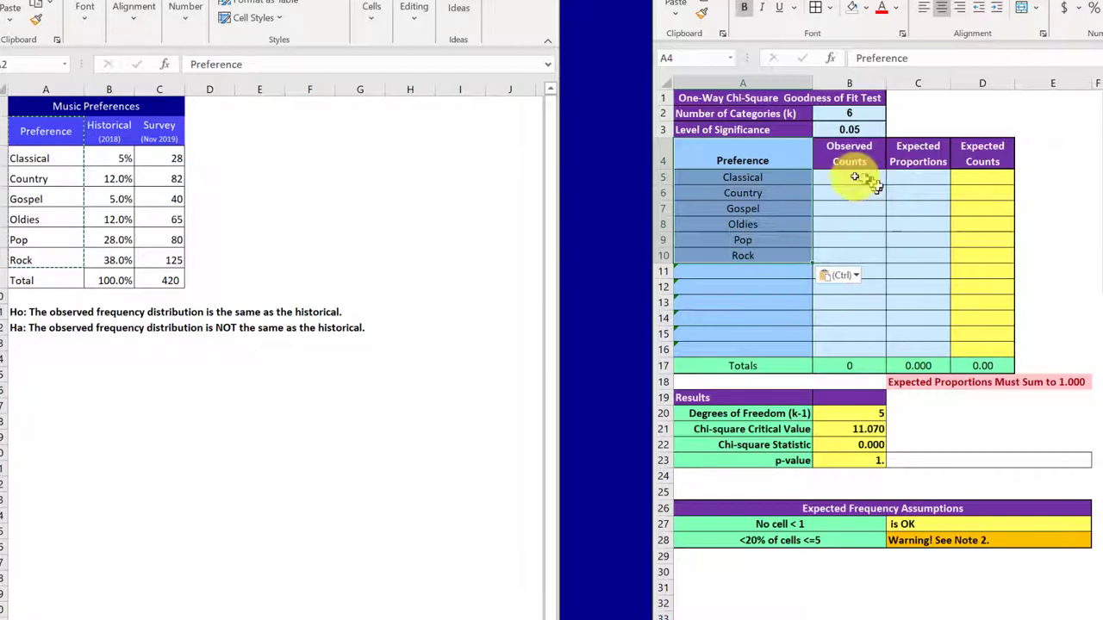
pyautogui.moveTo(241, 168)
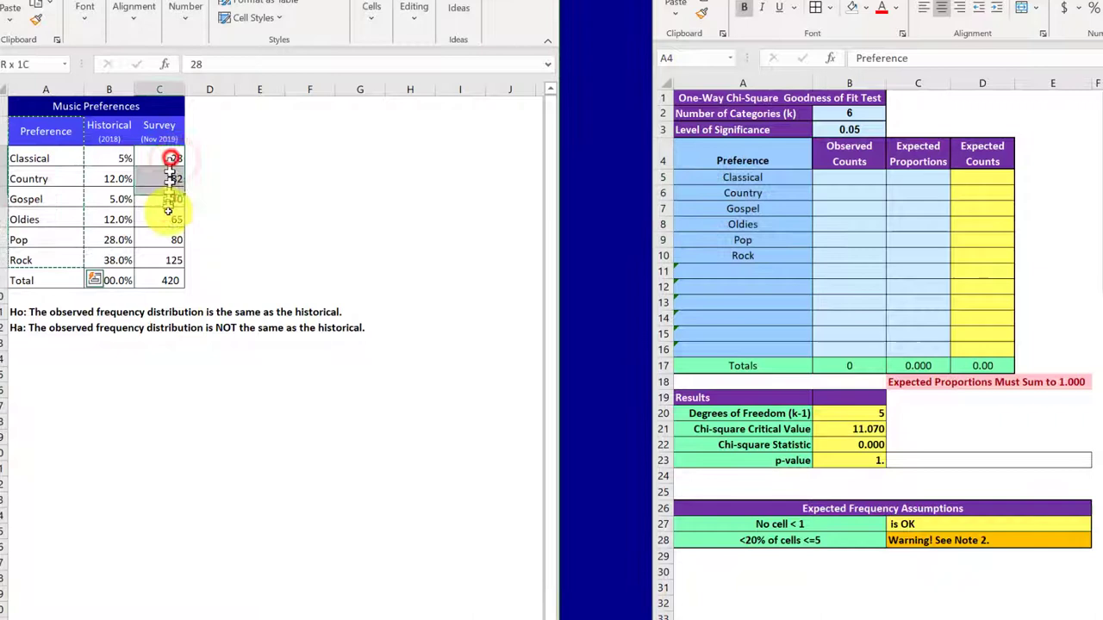
# - Copy the Survey counts (28, 82, 40, 65, 80, 125) into B5:B10
pyautogui.rightClick(172, 160)
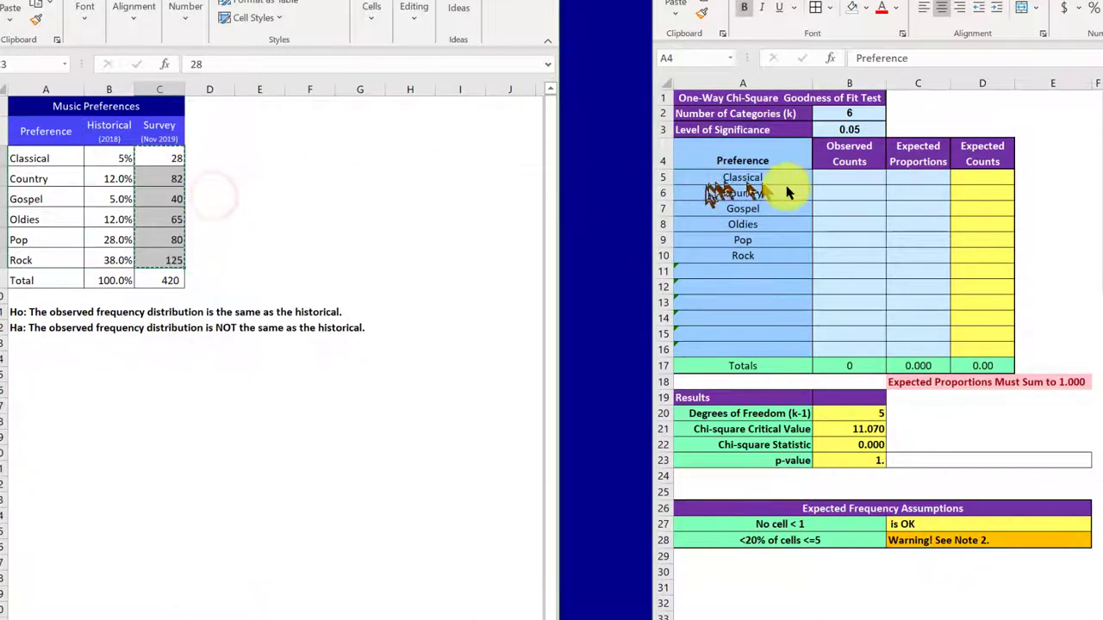
pyautogui.click(848, 176)
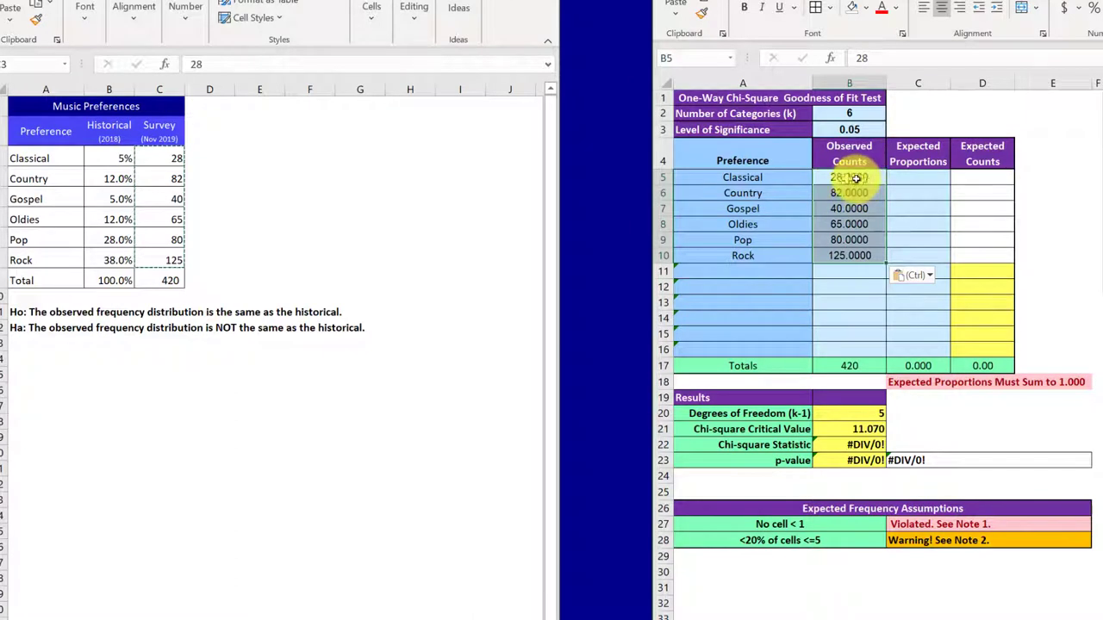
pyautogui.moveTo(310, 147)
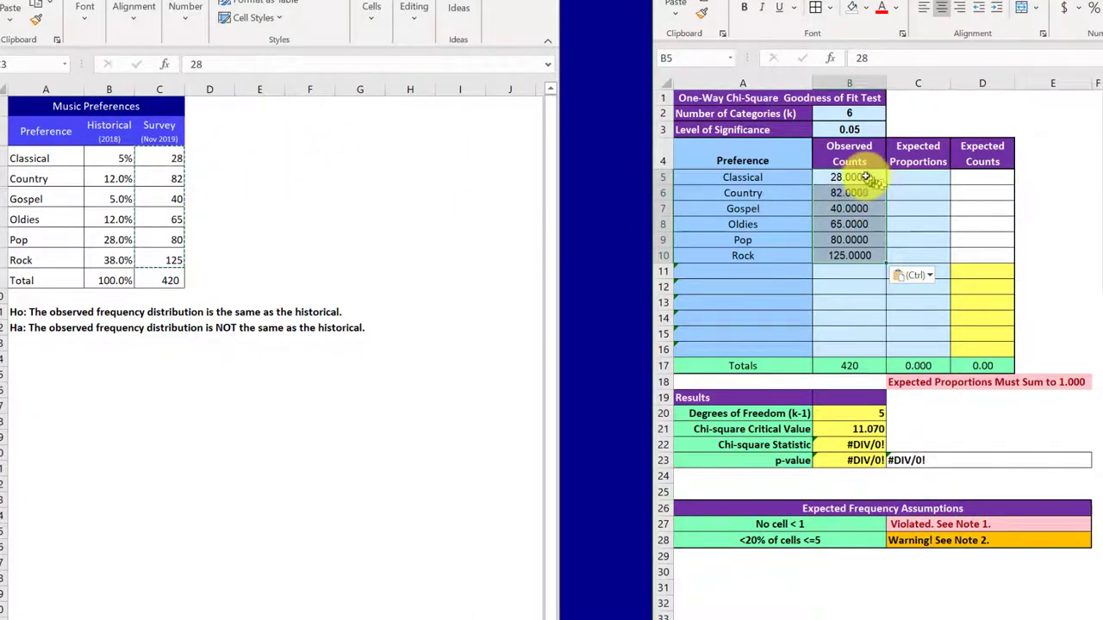
pyautogui.moveTo(860, 239)
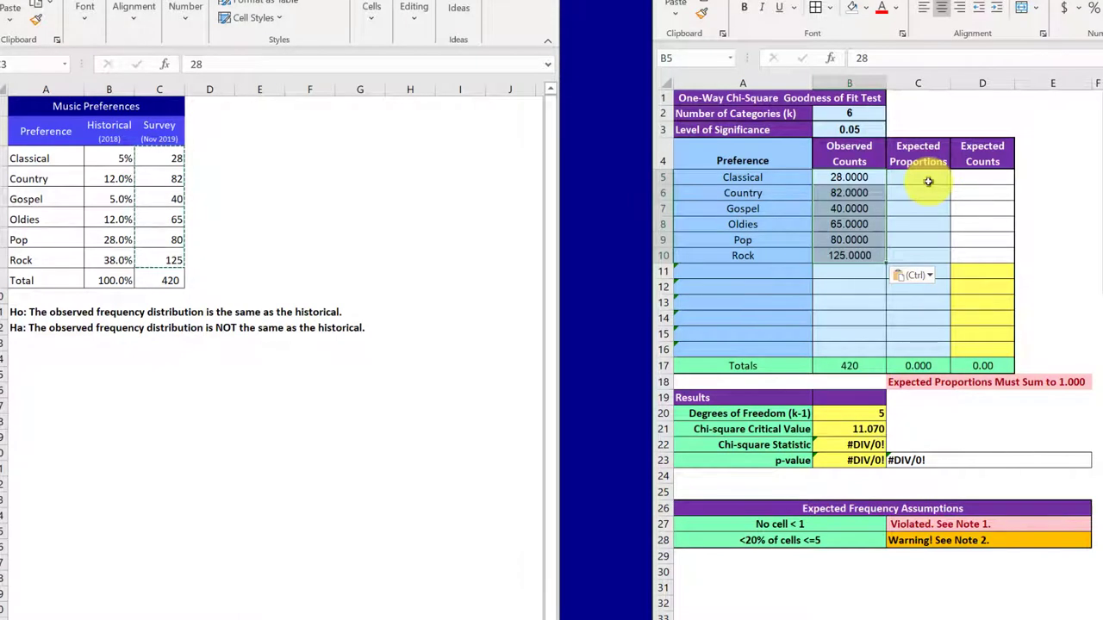
pyautogui.moveTo(997, 278)
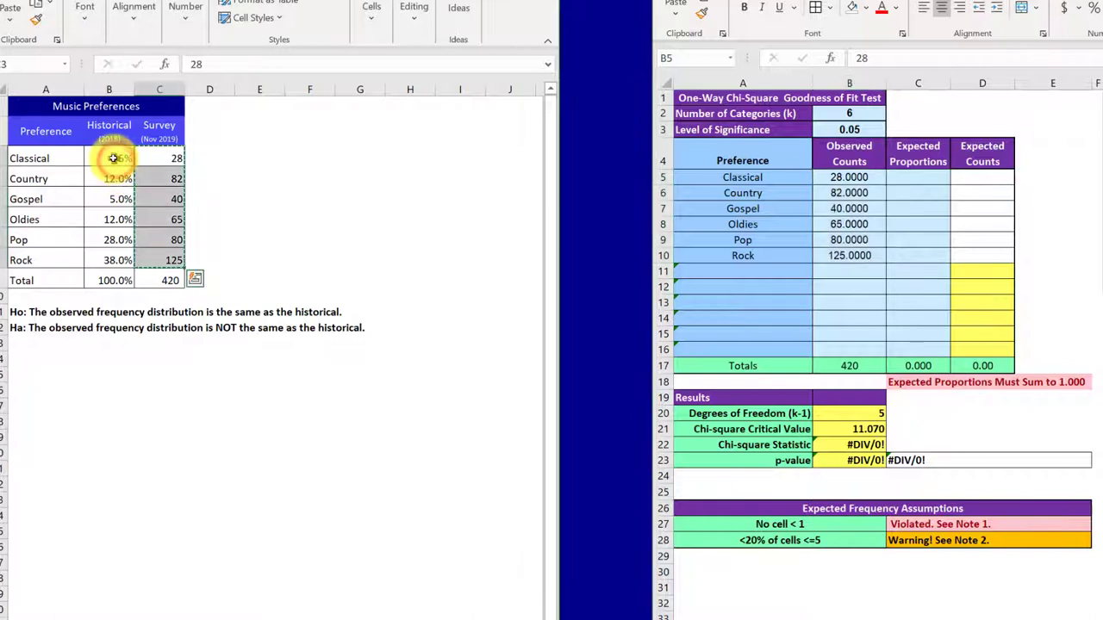
# - Paste the historical proportions as values into C5, giving chi-square 63.089 and p-value 2.79E-12
pyautogui.write('5%')
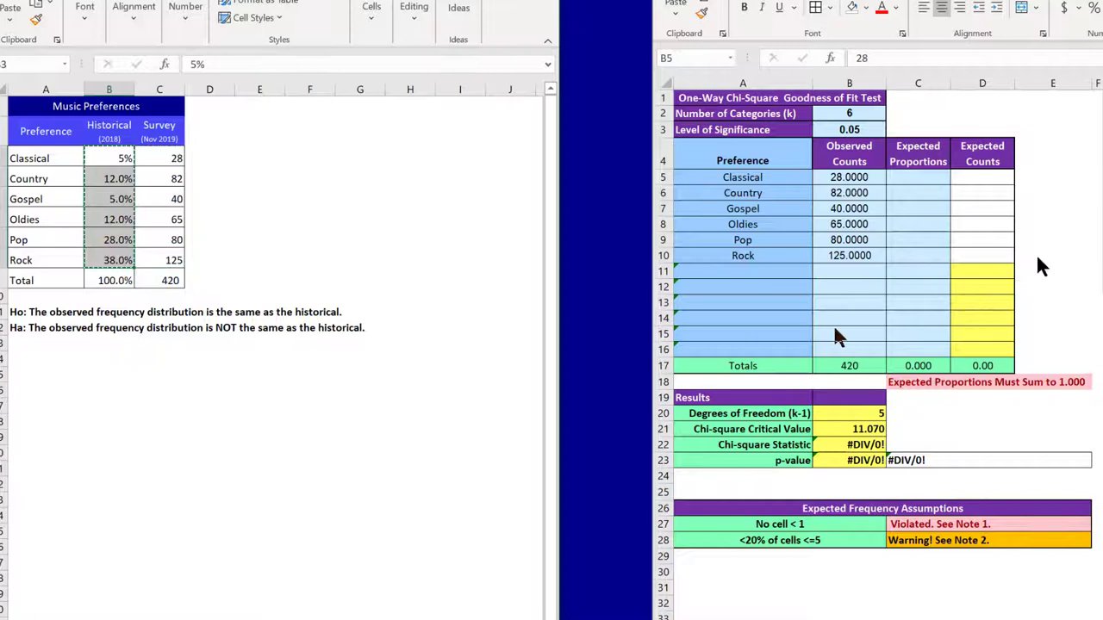
pyautogui.click(917, 181)
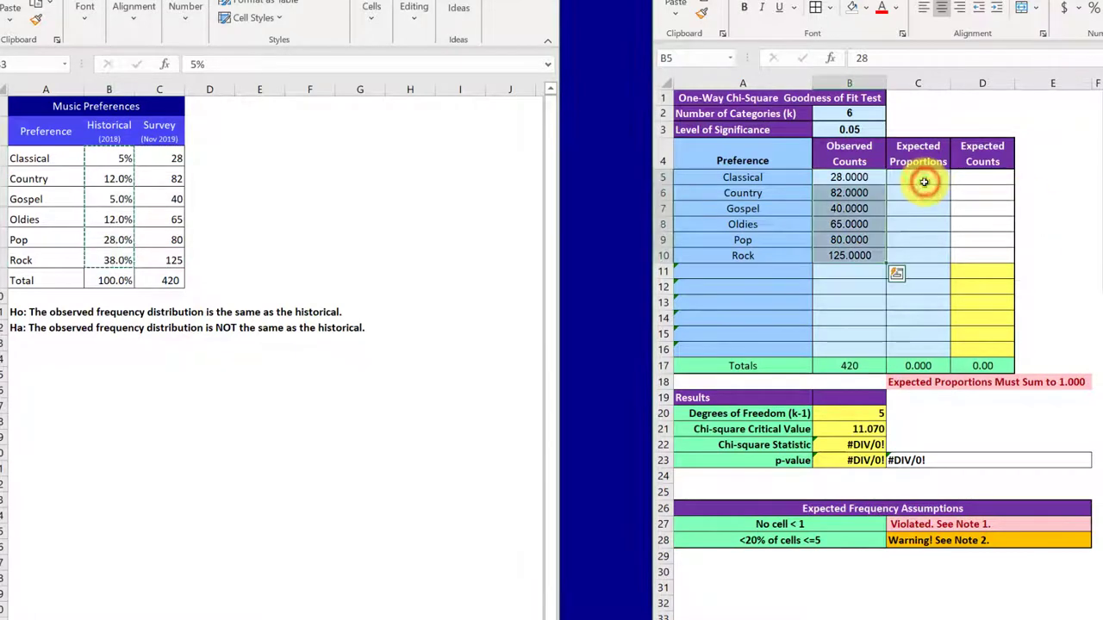
pyautogui.rightClick(918, 177)
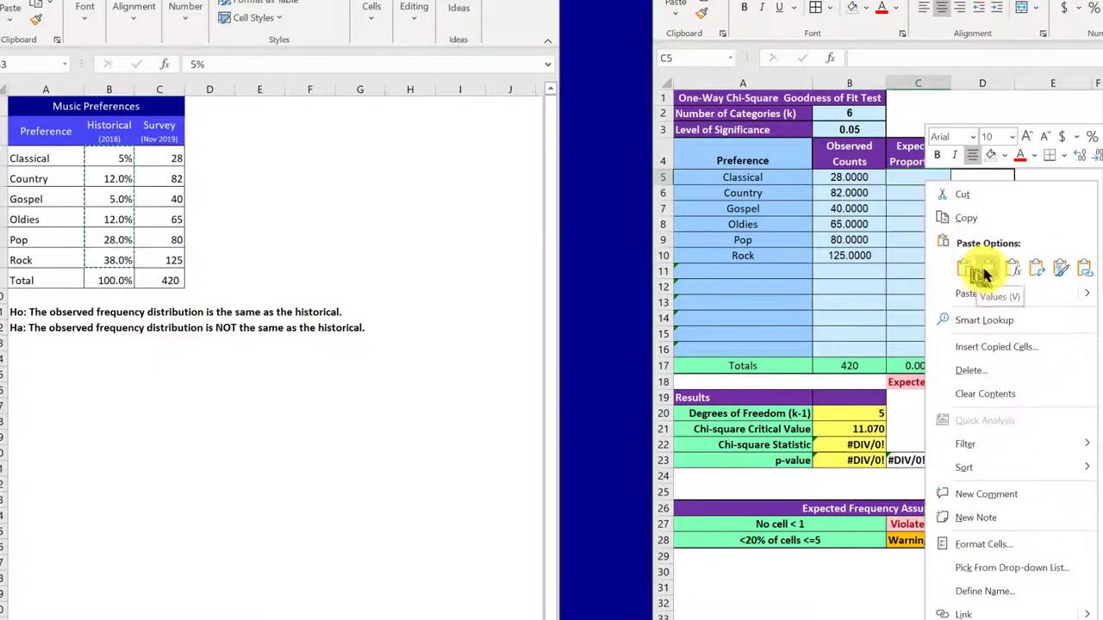
pyautogui.click(965, 270)
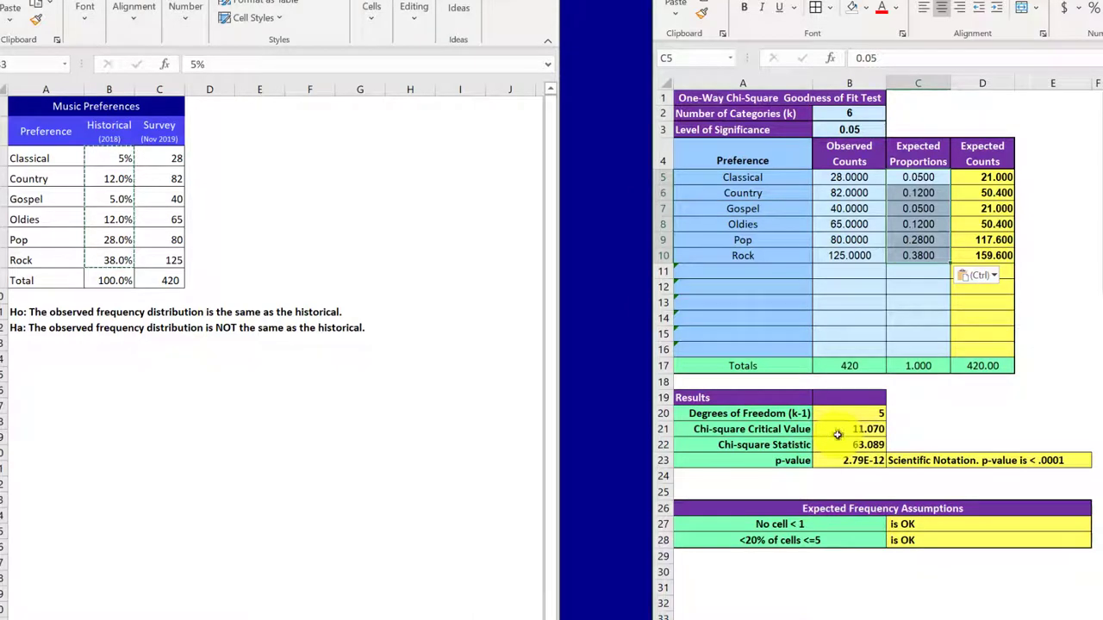
pyautogui.moveTo(827, 449)
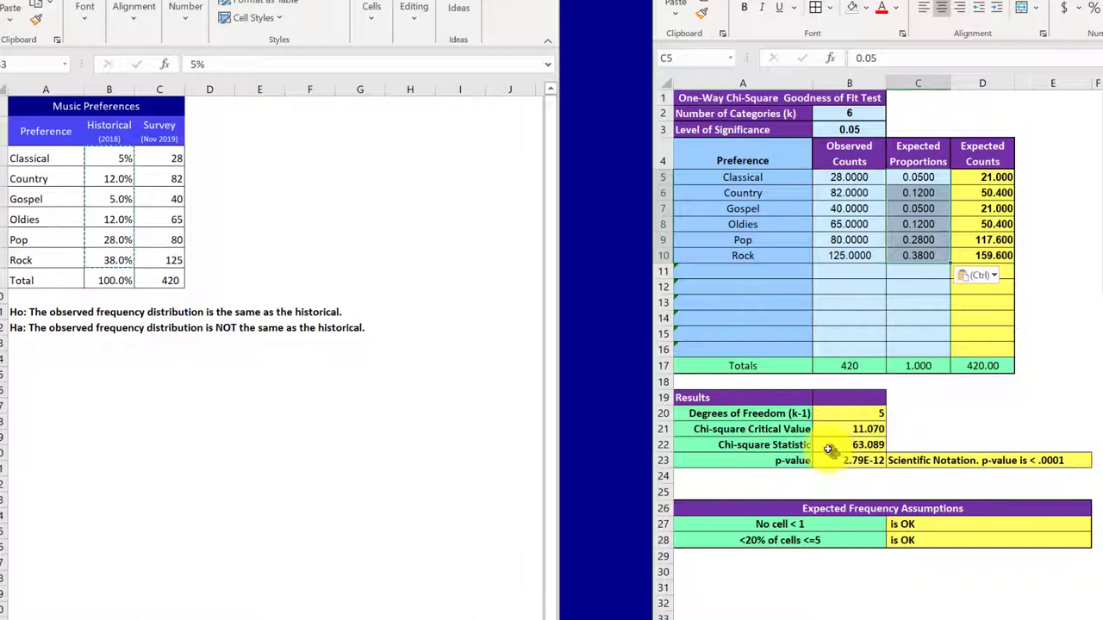
pyautogui.moveTo(853, 452)
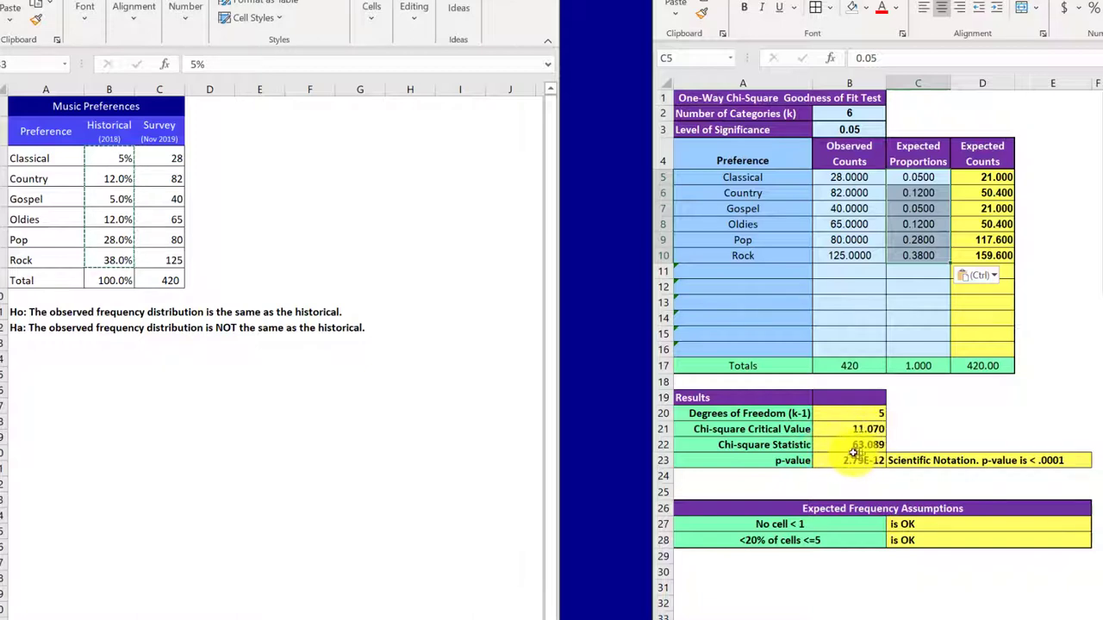
pyautogui.moveTo(893, 451)
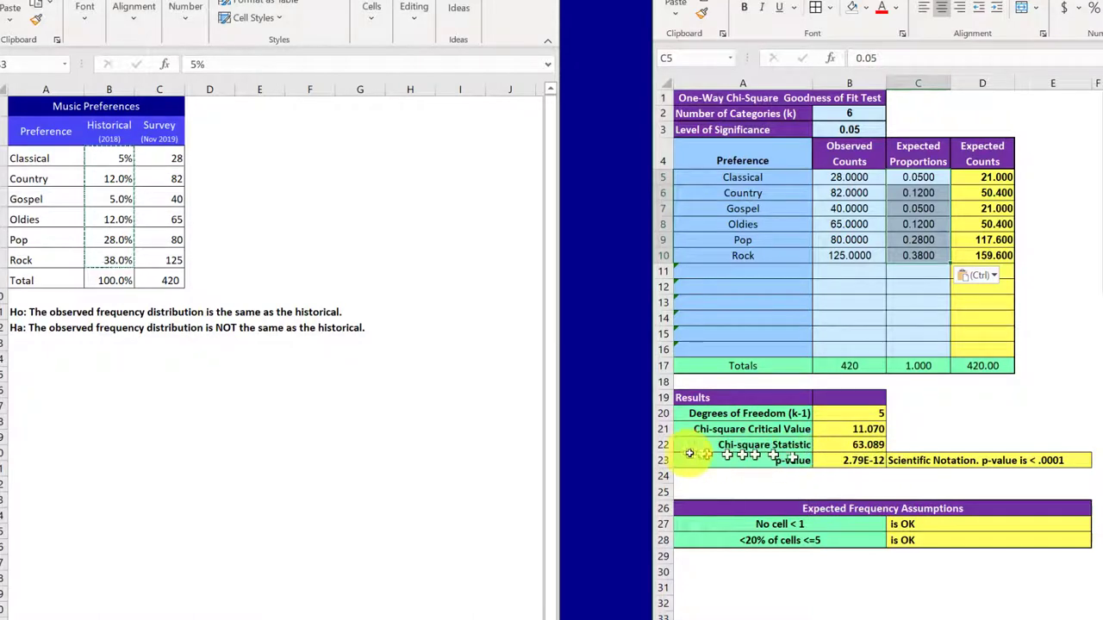
pyautogui.moveTo(849, 470)
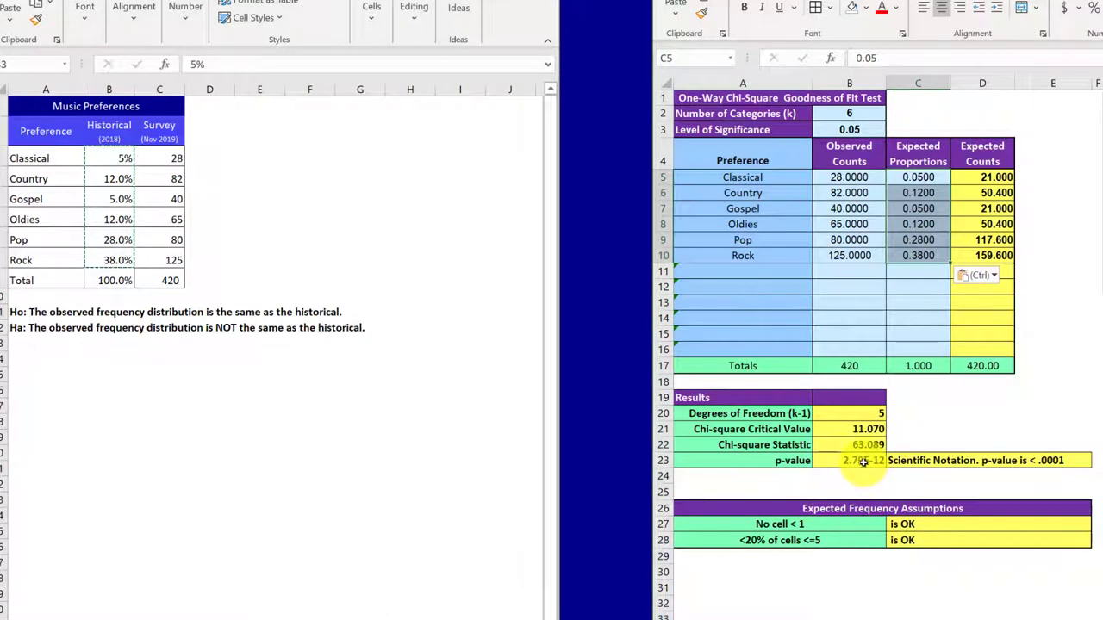
pyautogui.moveTo(918, 474)
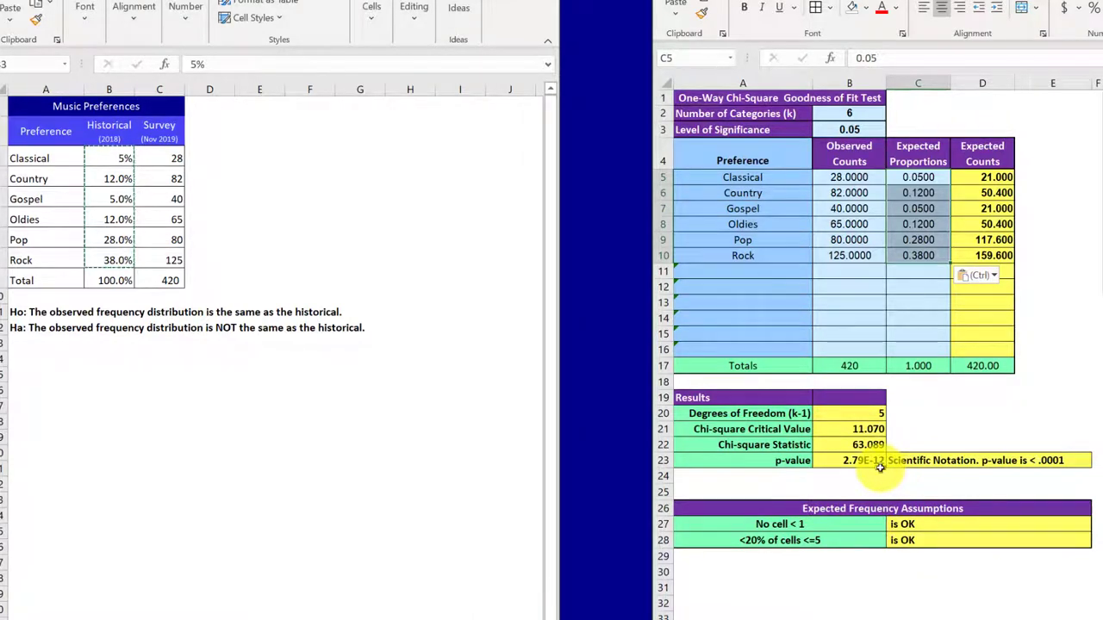
pyautogui.moveTo(862, 472)
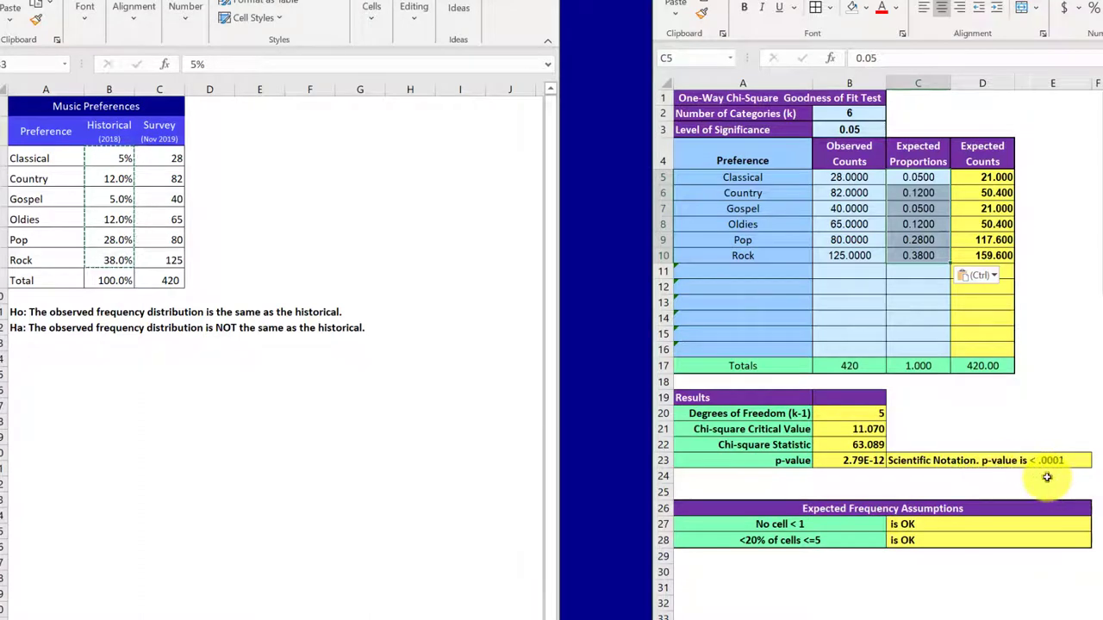
pyautogui.moveTo(883, 589)
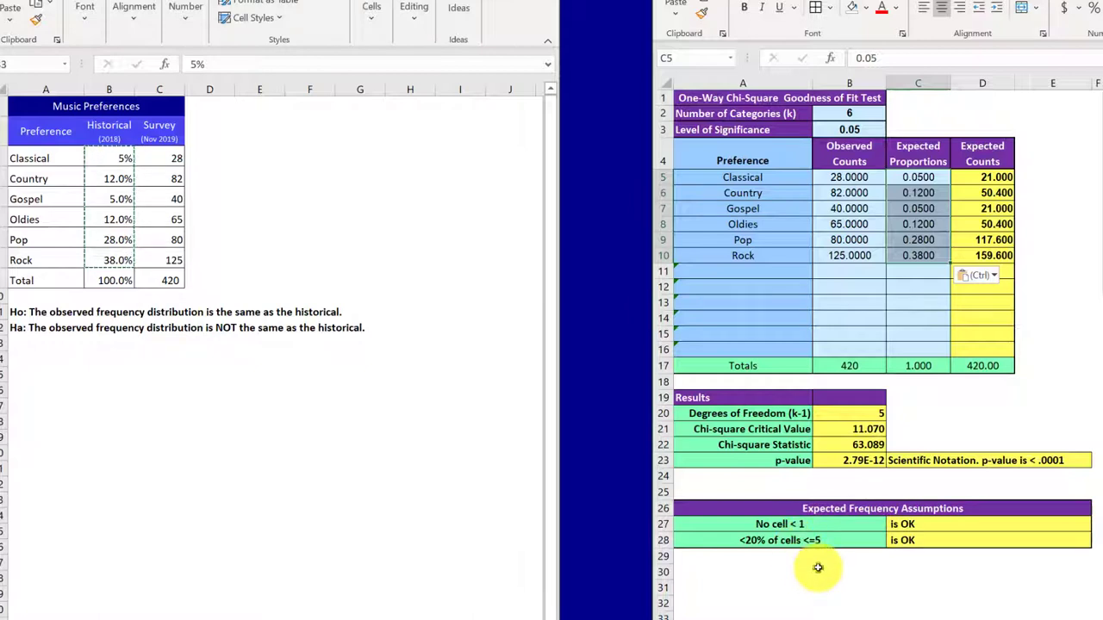
pyautogui.moveTo(834, 532)
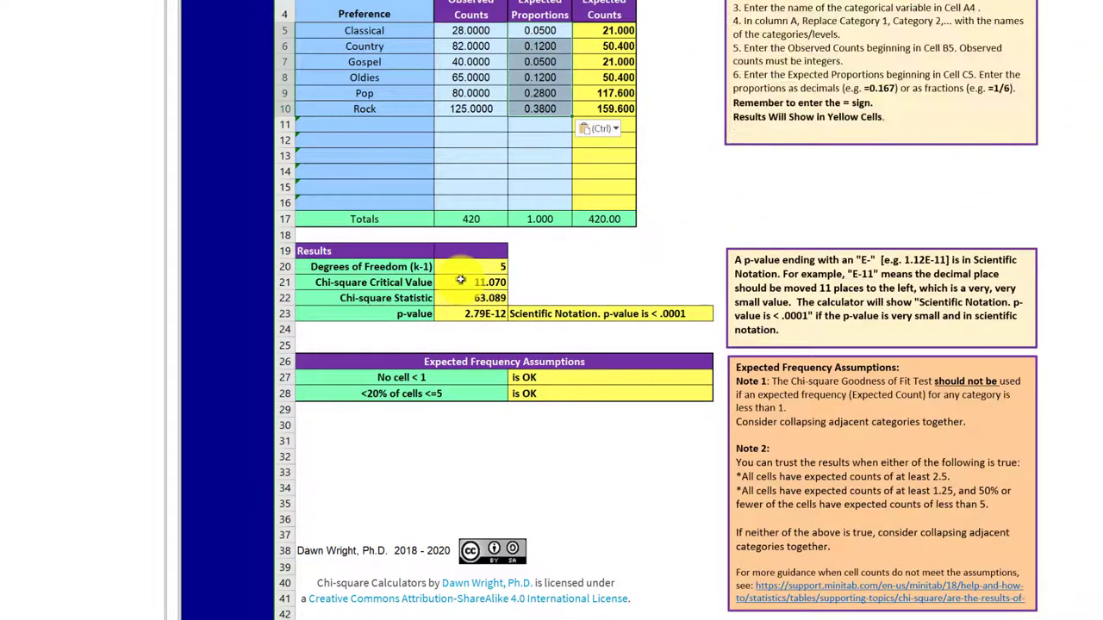
# - Advance to the Conditional Risk comic slide
pyautogui.press('right')
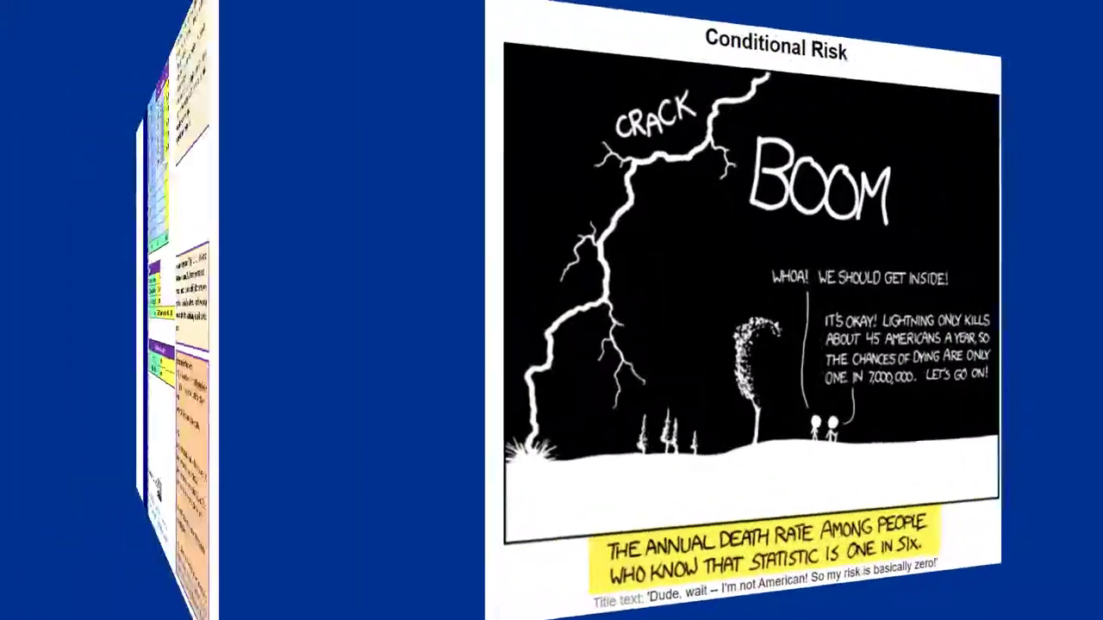